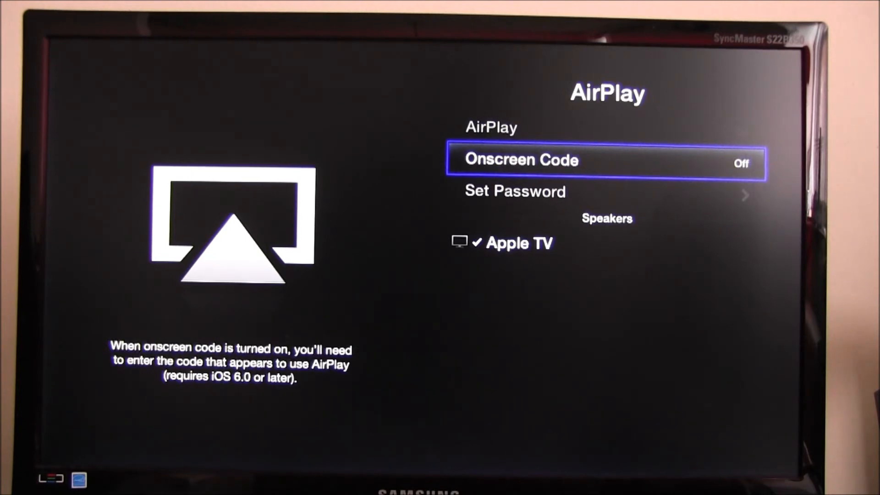
# Leave the Apple TV AirPlay settings, then pick Apple TV as the iPad's AirPlay destination with Mirroring on.
pyautogui.press('down')
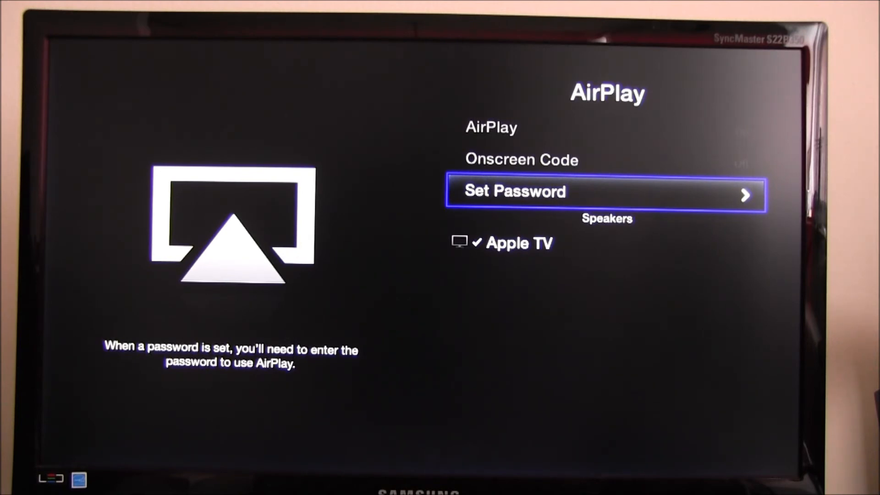
pyautogui.press('Menu')
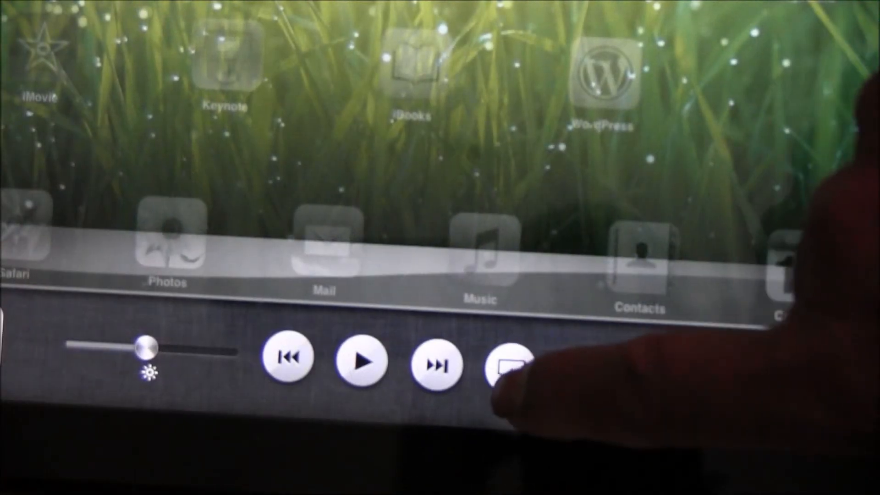
pyautogui.click(510, 367)
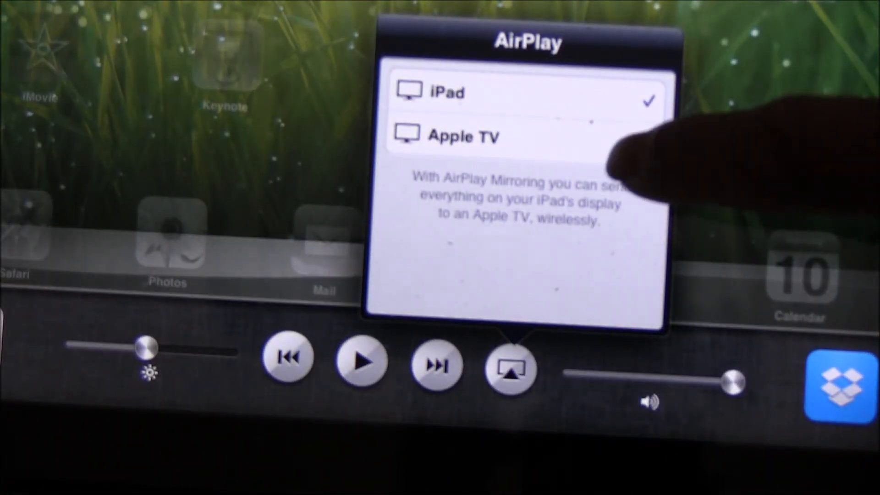
pyautogui.click(462, 136)
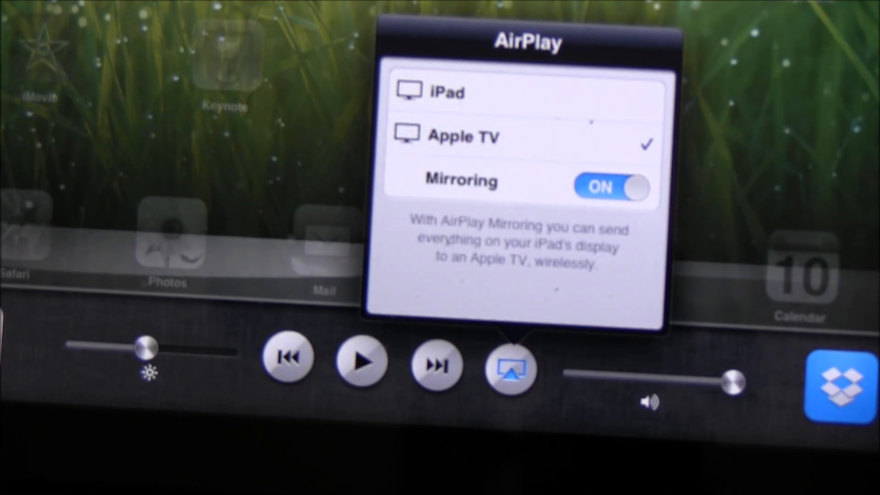